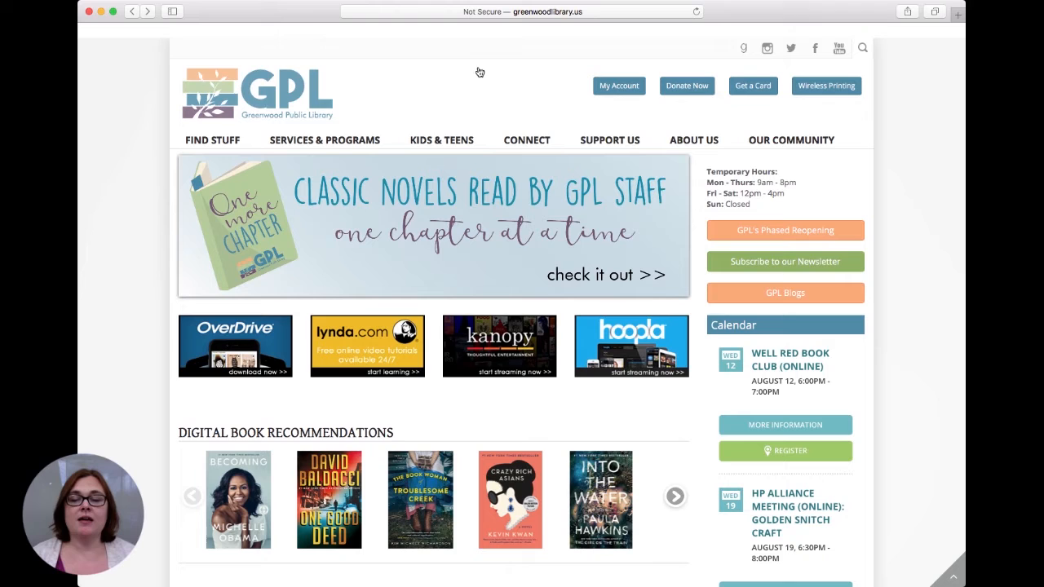
mouse_move(861, 108)
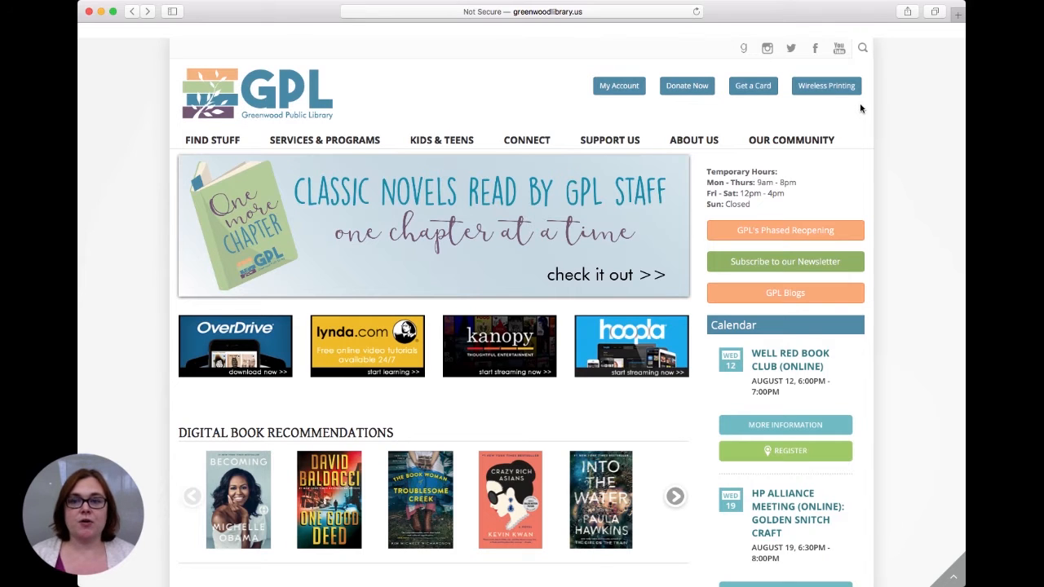
mouse_move(826, 85)
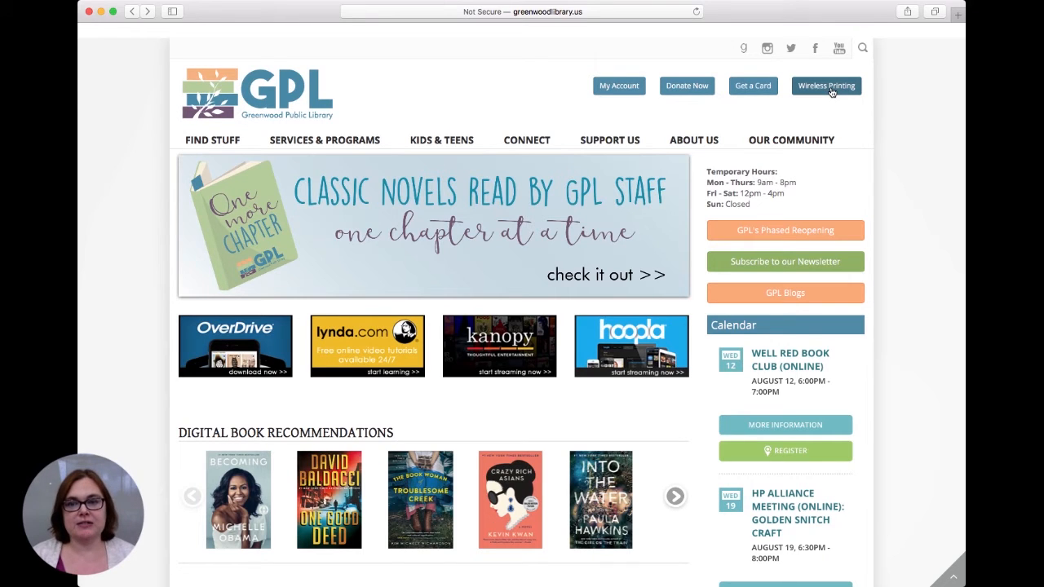
Go to the library's Wireless Printing page with print-job submission details and fees
left_click(825, 85)
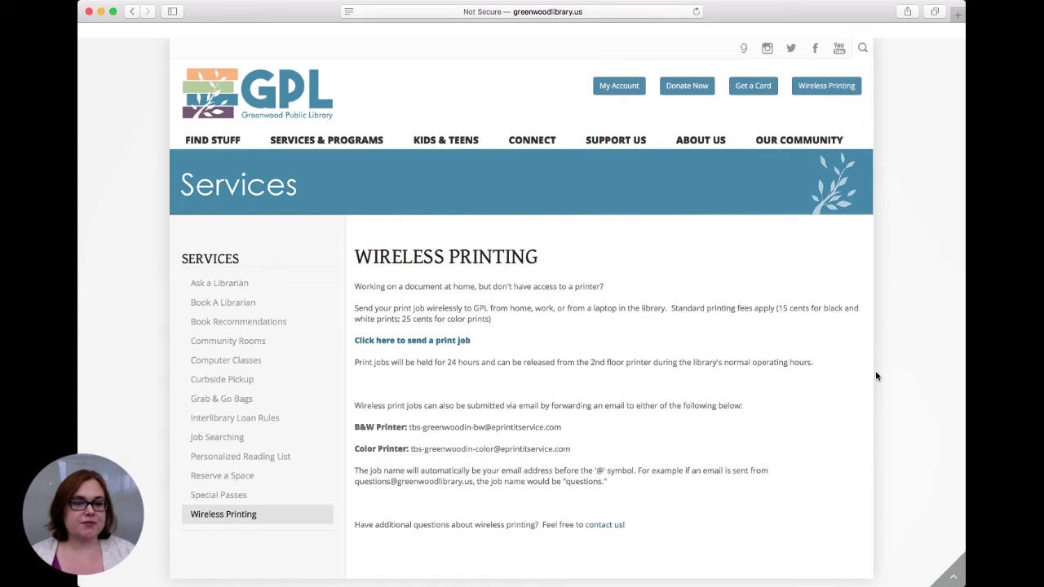
mouse_move(541, 373)
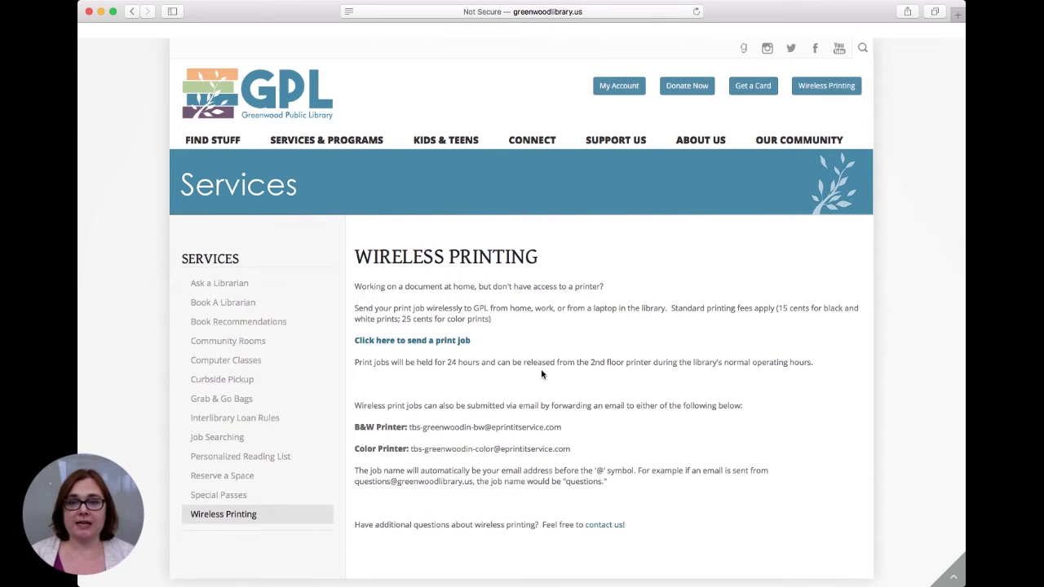
mouse_move(572, 506)
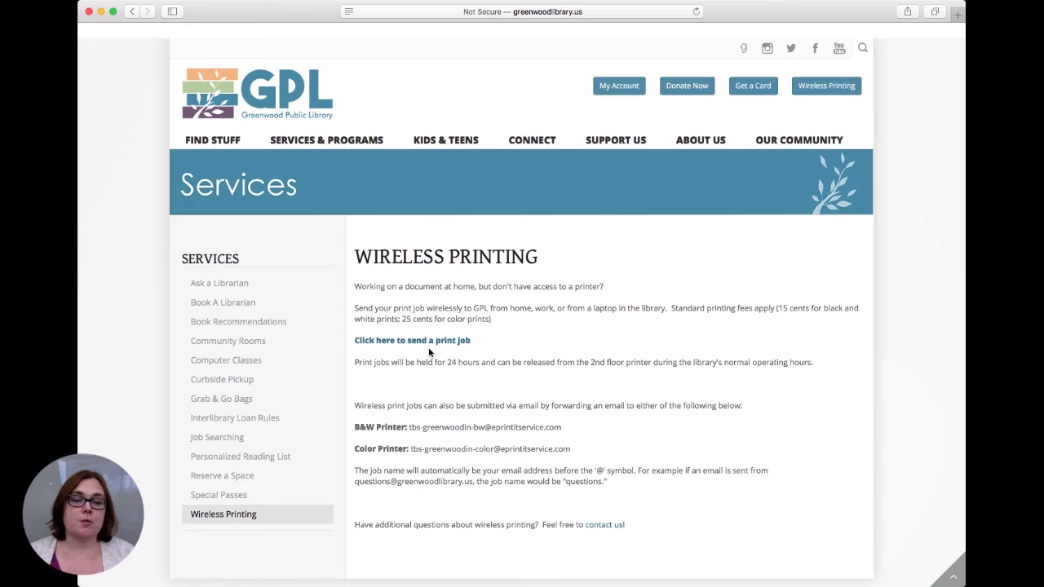
mouse_move(411, 341)
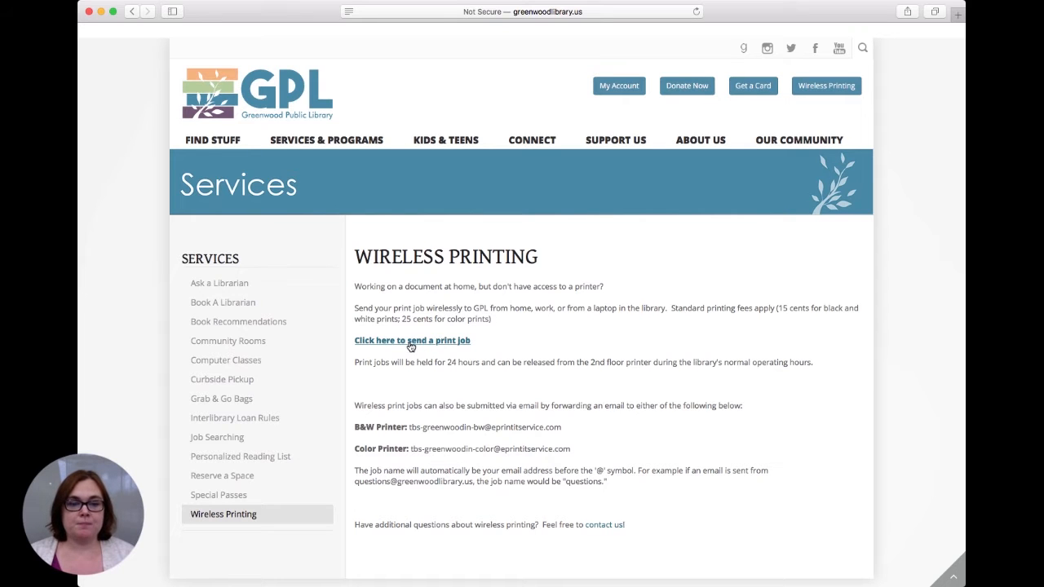
Follow the 'send a print job' link to reach the ePRINTit upload page
left_click(411, 341)
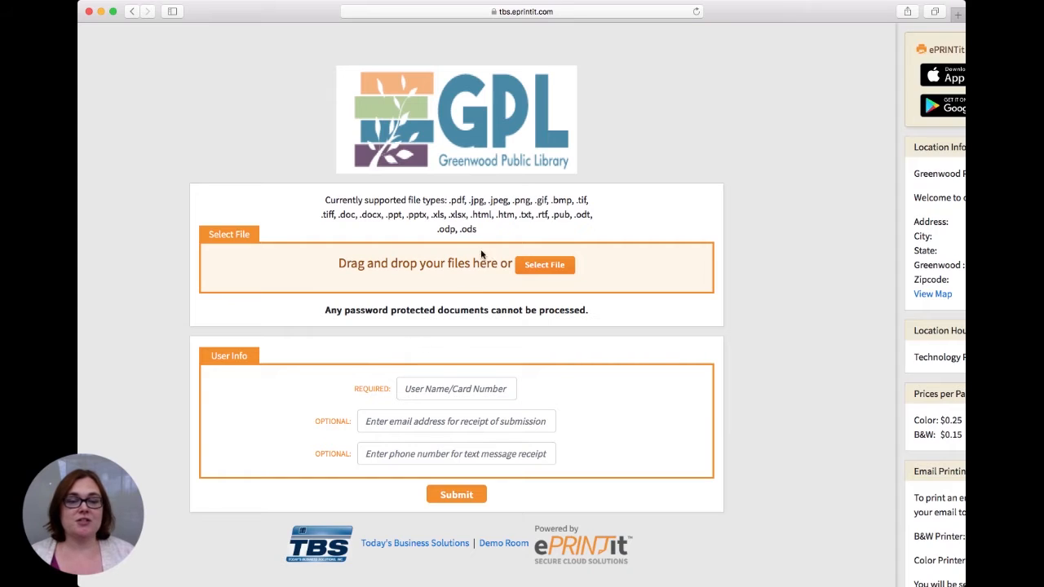
mouse_move(551, 225)
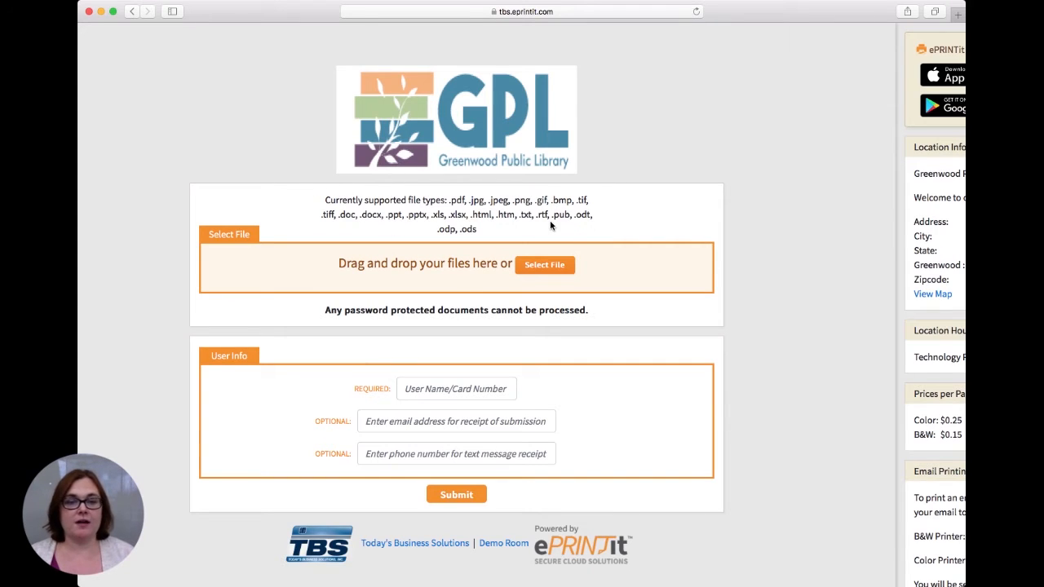
mouse_move(538, 244)
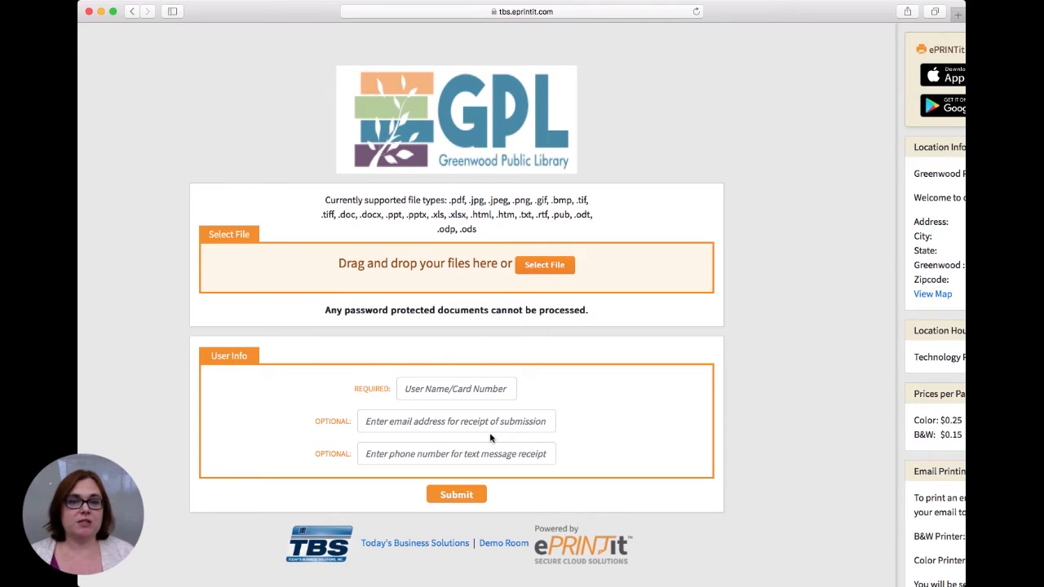
mouse_move(342, 270)
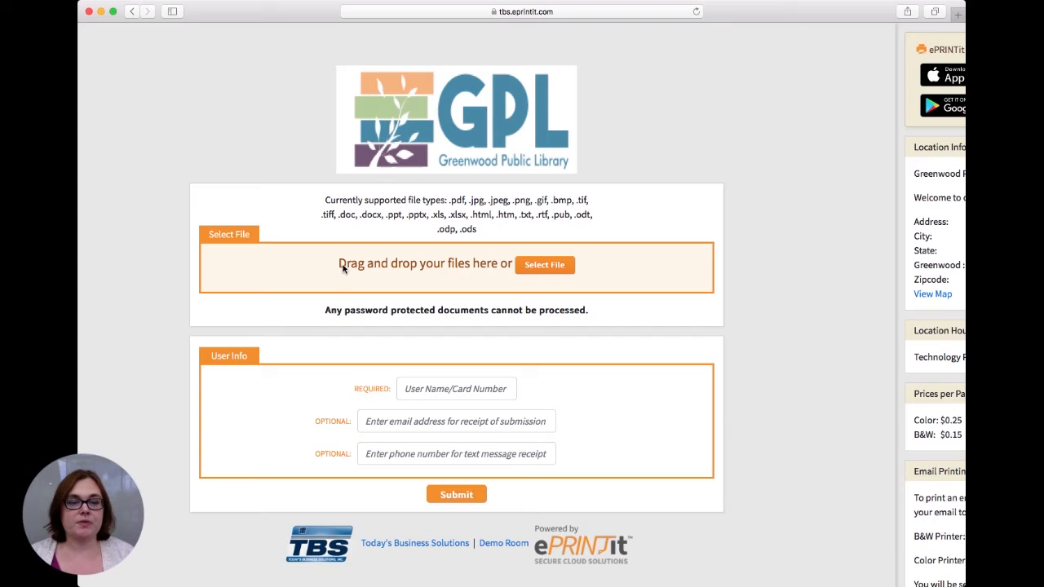
mouse_move(469, 278)
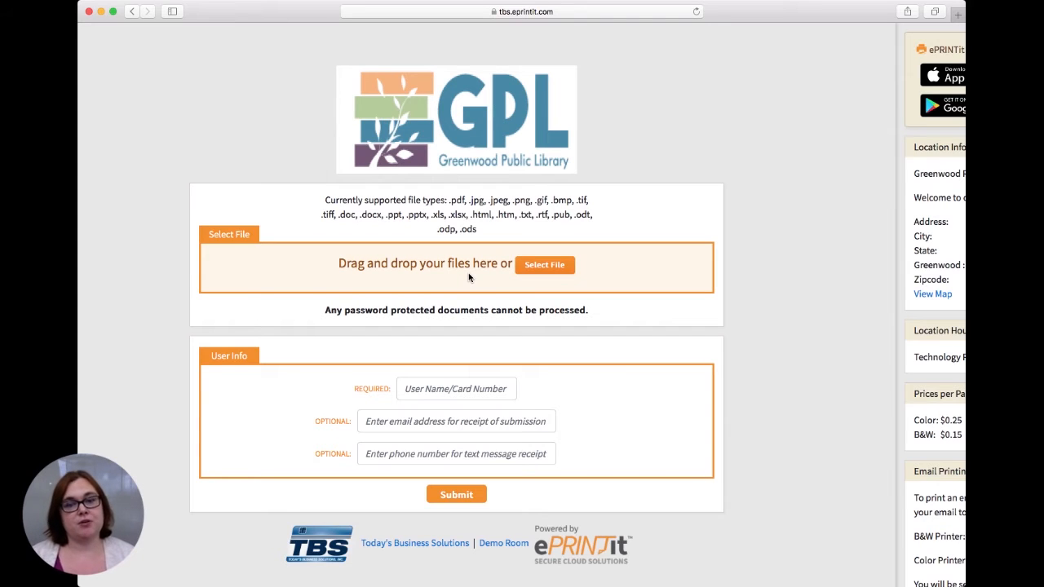
mouse_move(544, 264)
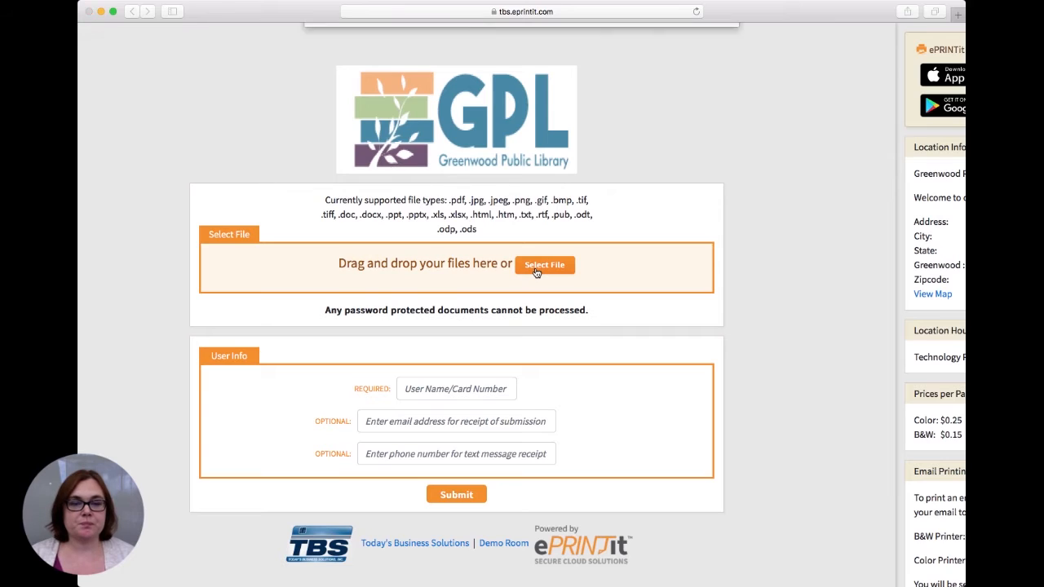
Attach resume.pdf from Documents so its one page shows with print options
left_click(544, 264)
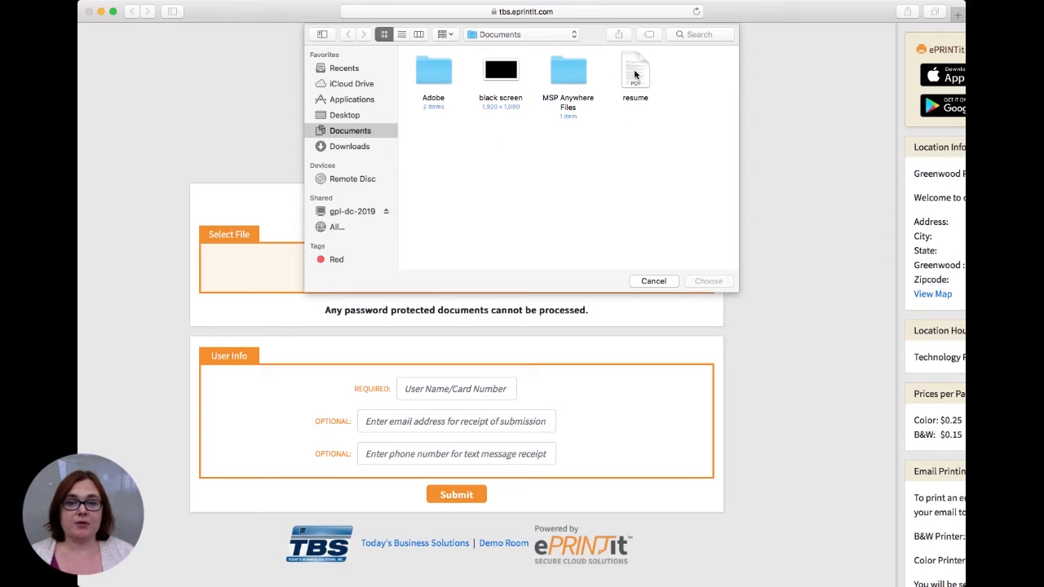
left_click(634, 73)
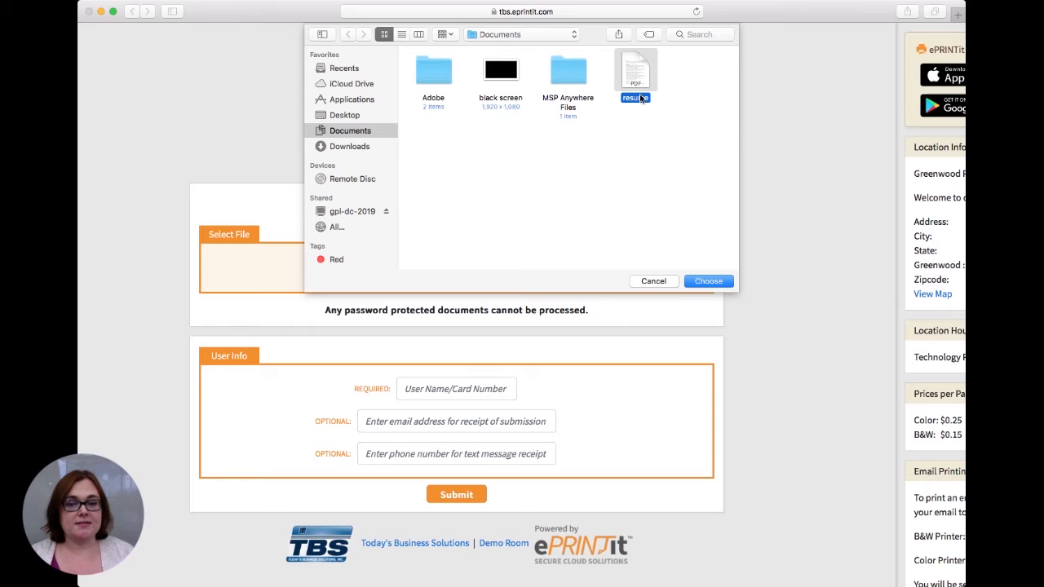
left_click(708, 280)
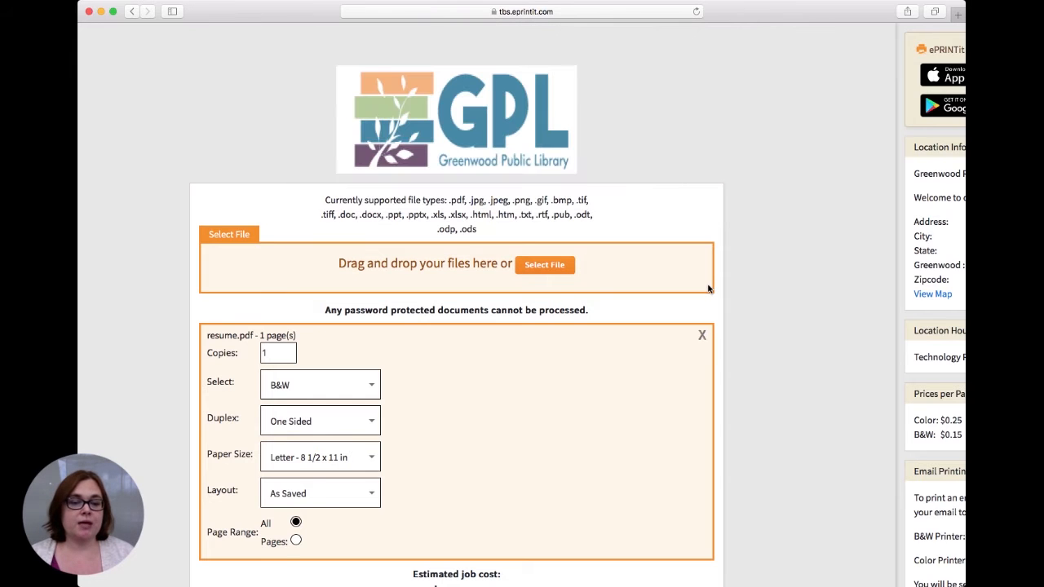
mouse_move(484, 466)
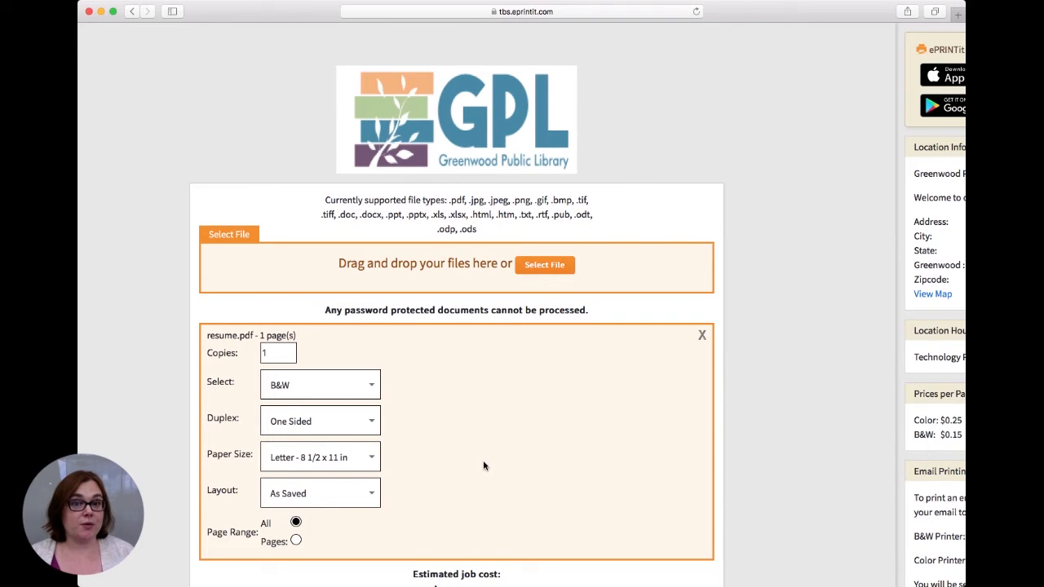
Set the job to 2 color copies, printed one-sided
left_click(277, 352)
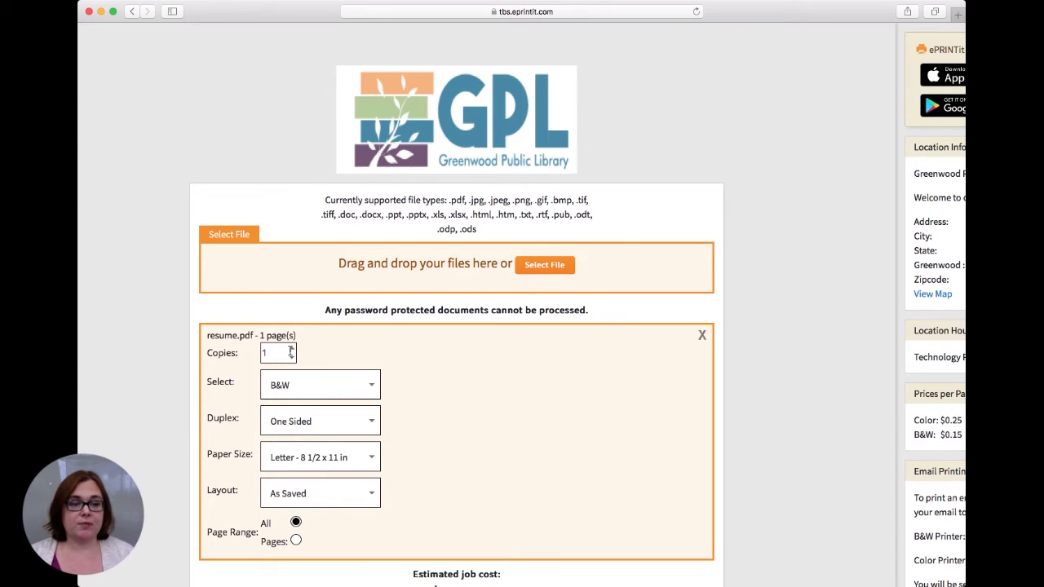
scroll("down", 3)
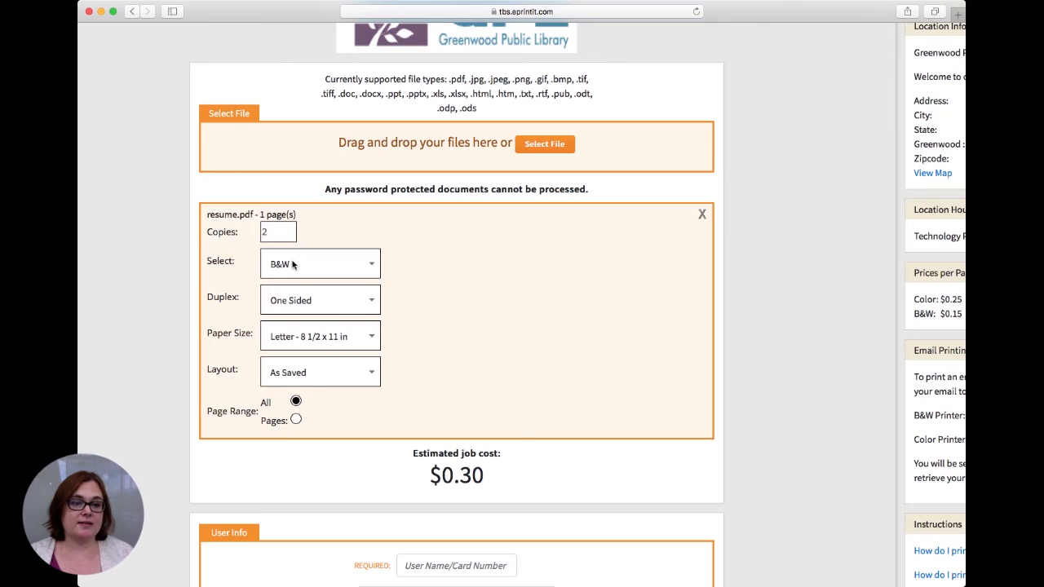
mouse_move(432, 466)
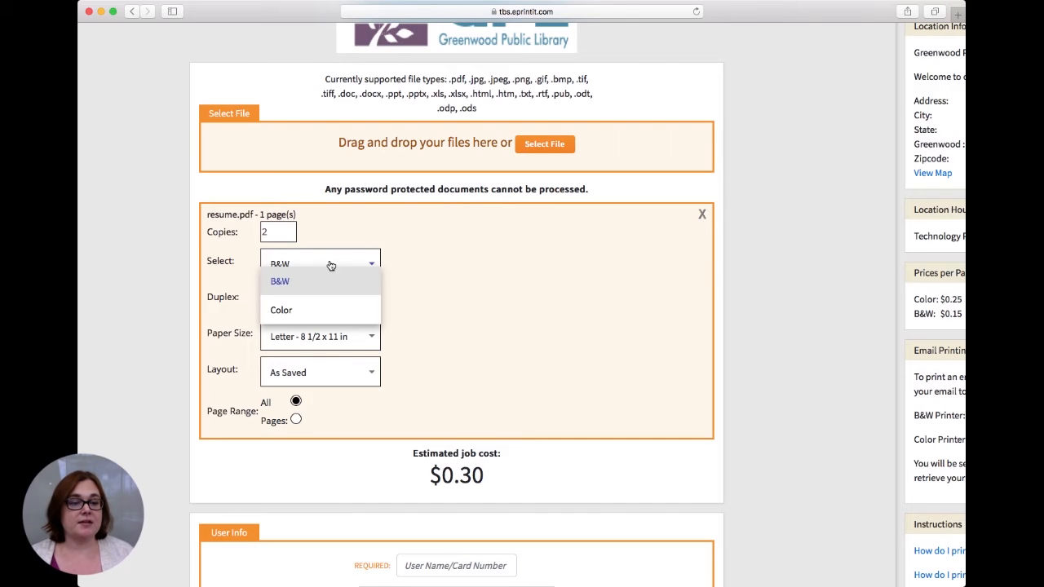
left_click(281, 309)
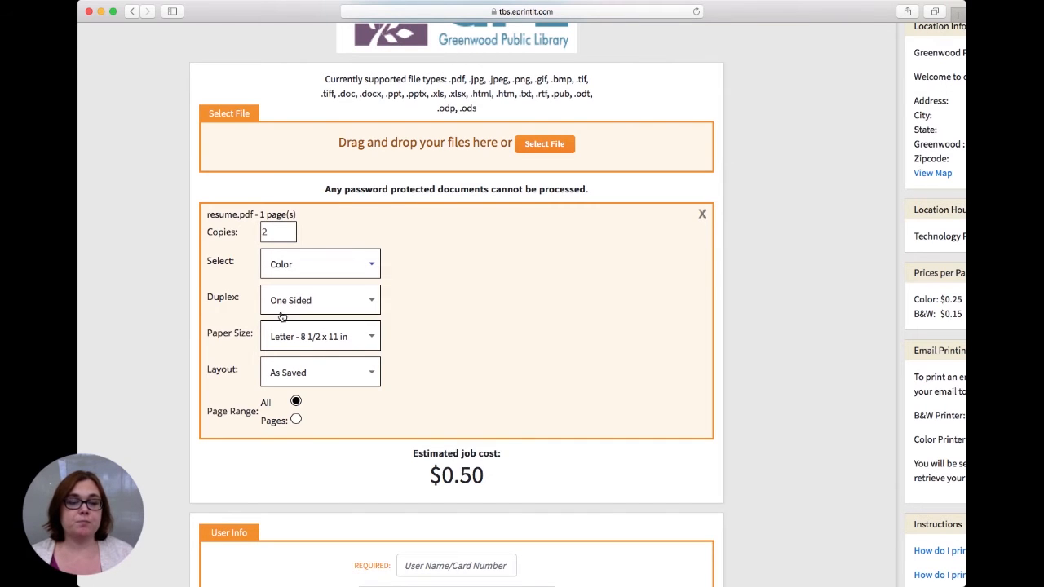
mouse_move(590, 473)
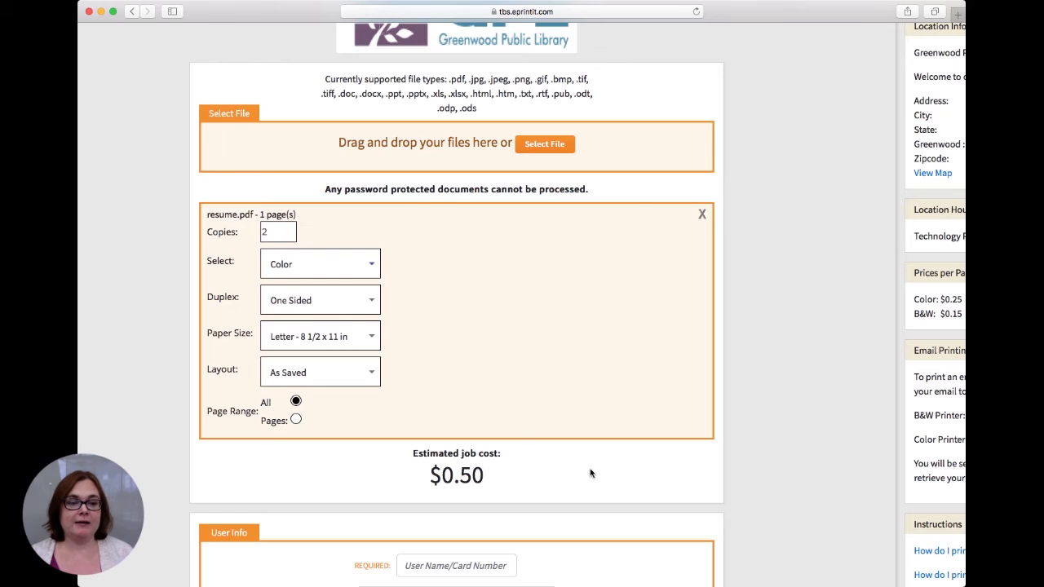
left_click(320, 300)
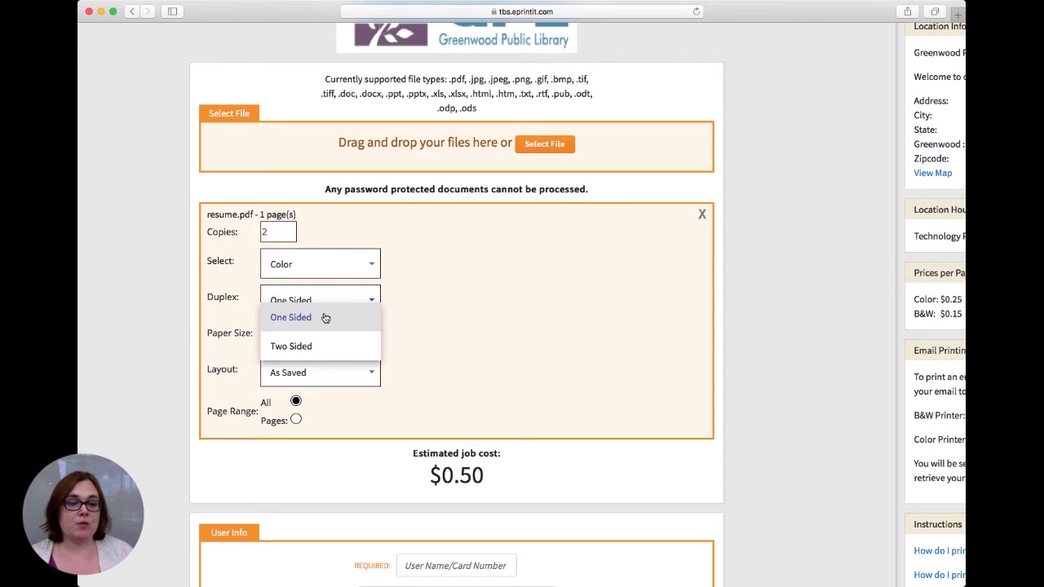
left_click(290, 316)
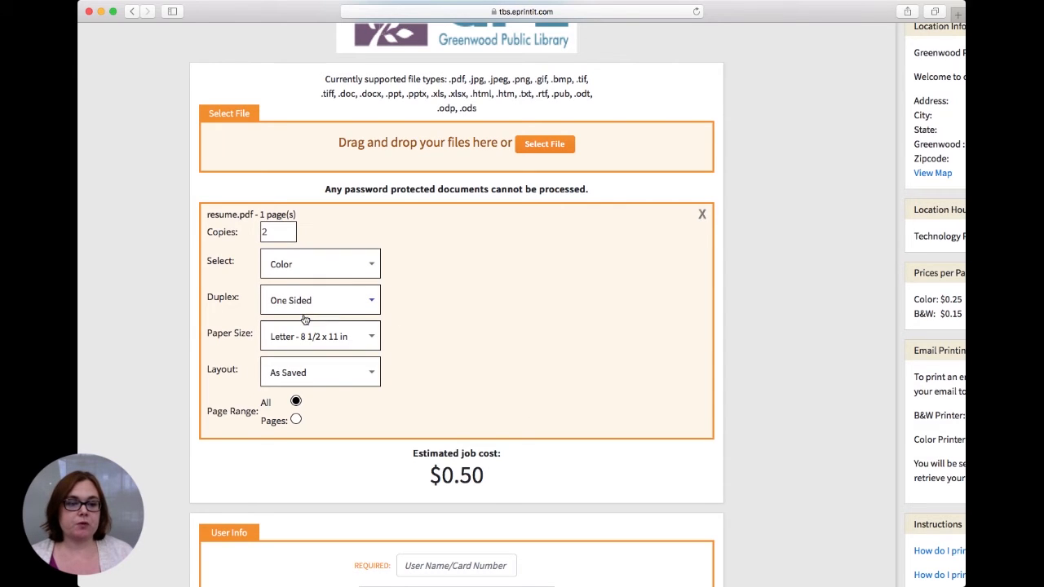
mouse_move(307, 345)
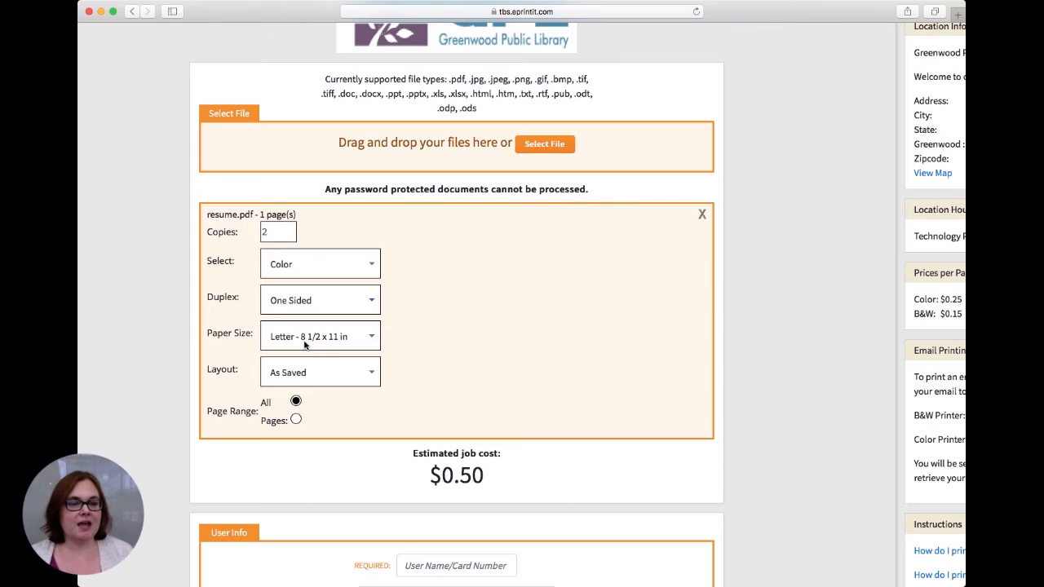
mouse_move(333, 347)
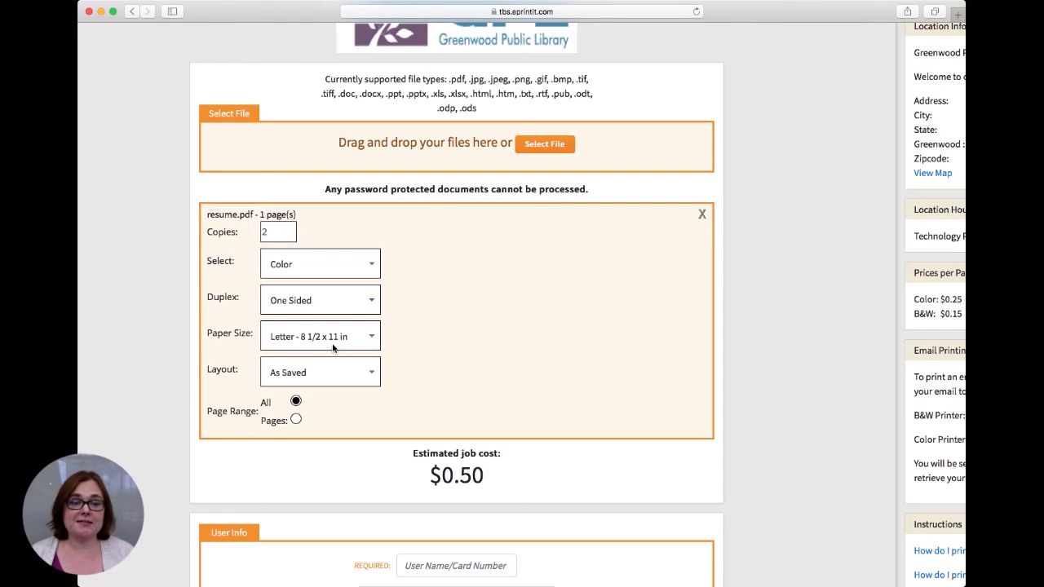
mouse_move(356, 368)
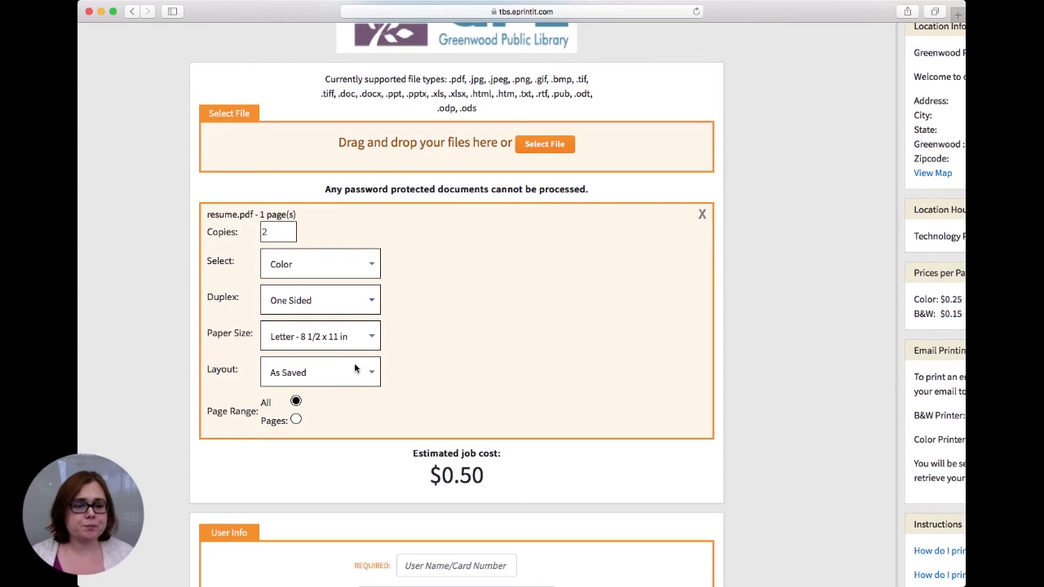
Keep the layout As Saved on letter paper and the page range set to All
left_click(320, 372)
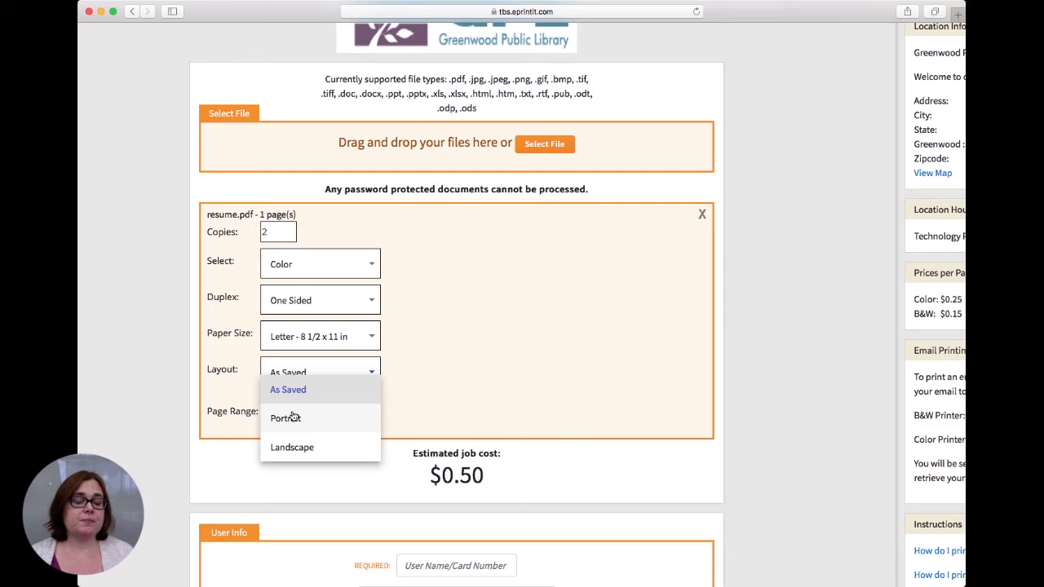
mouse_move(294, 399)
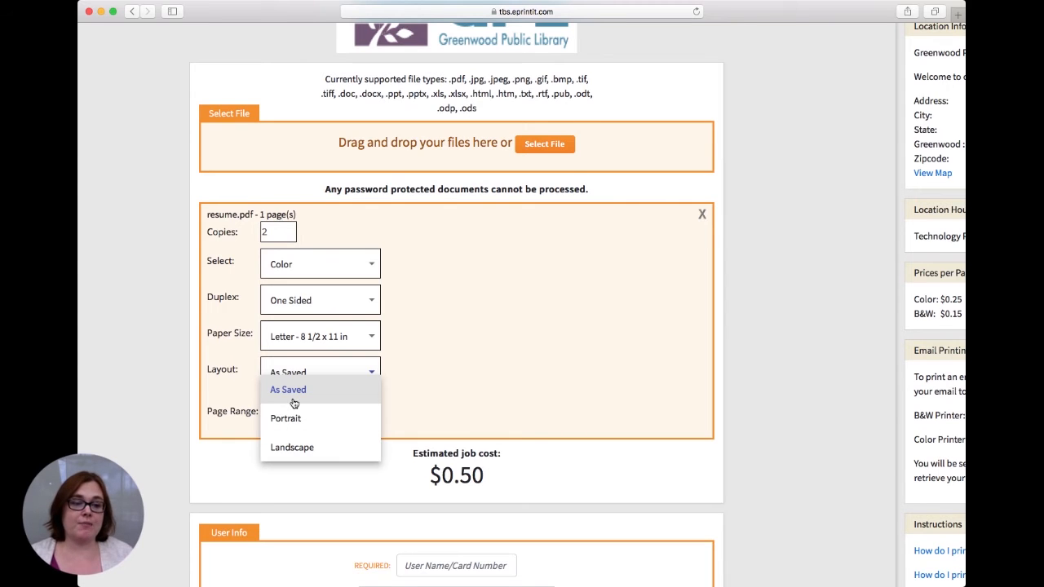
left_click(287, 388)
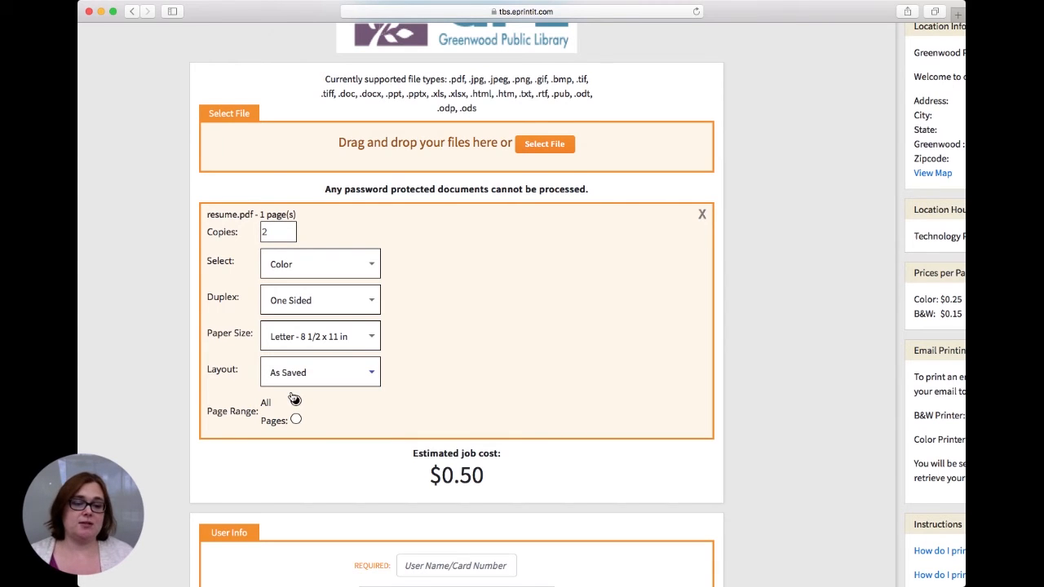
left_click(295, 402)
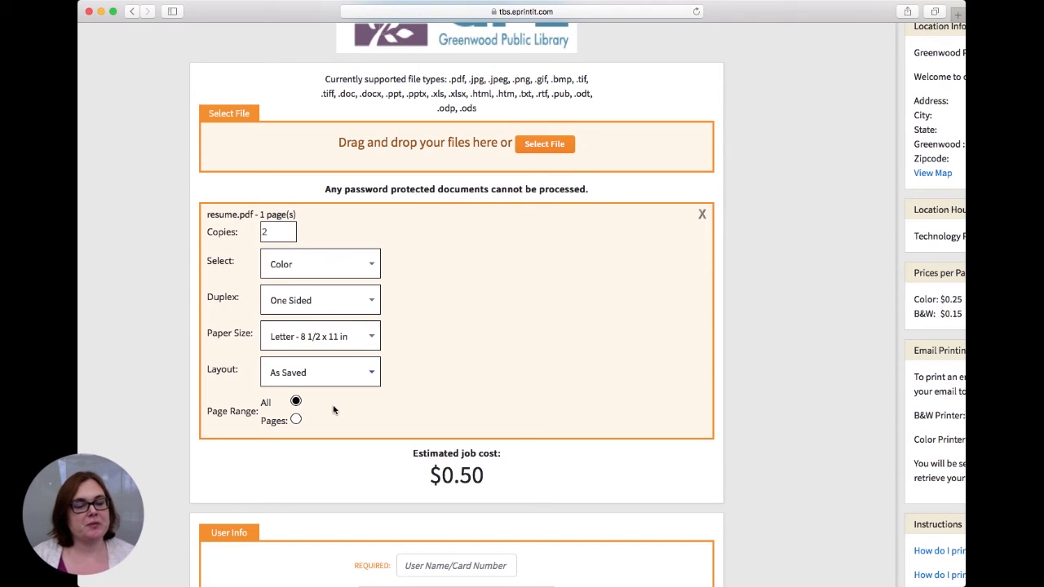
left_click(296, 419)
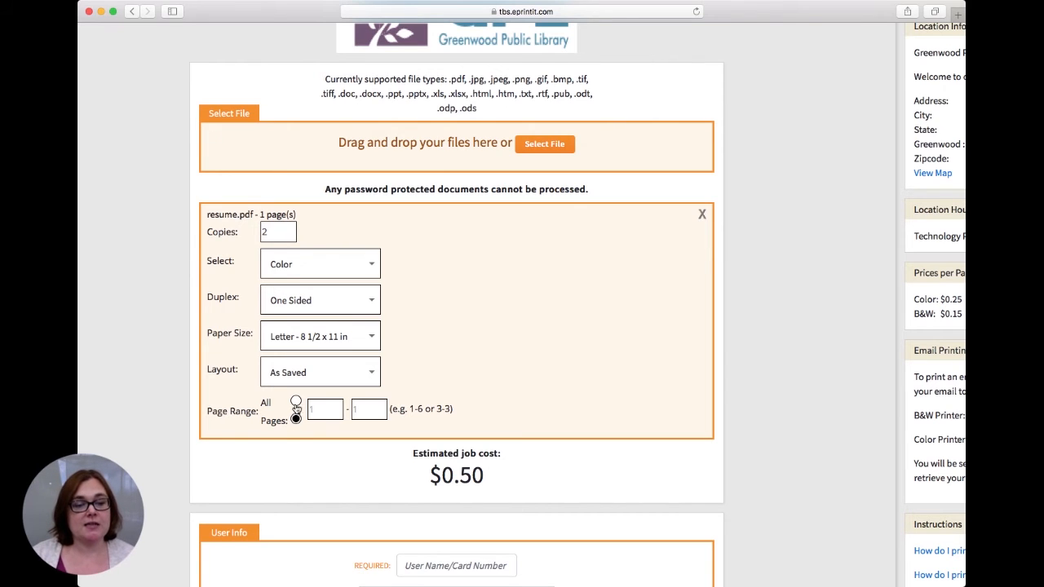
left_click(297, 402)
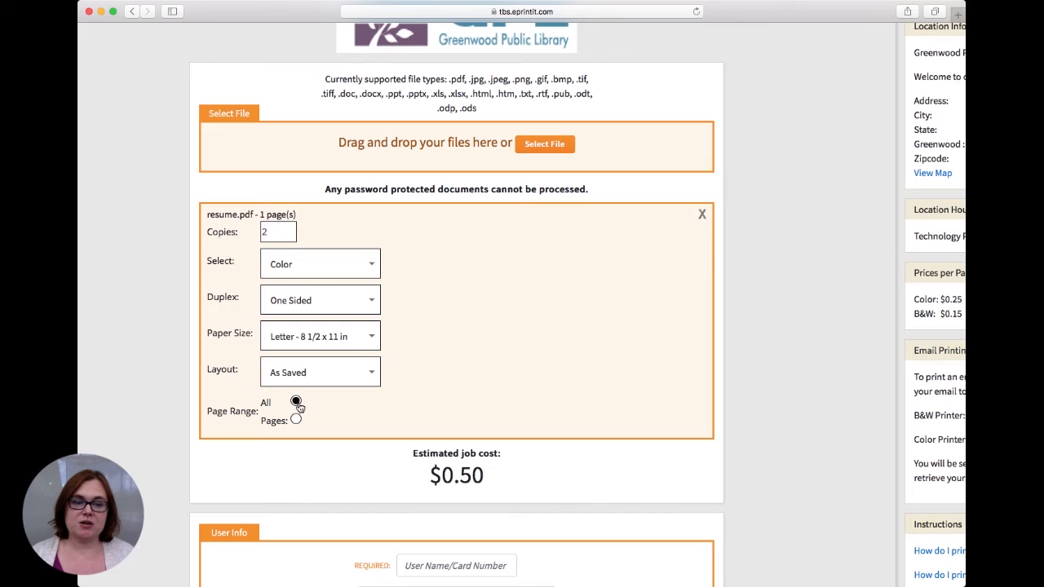
left_click(295, 401)
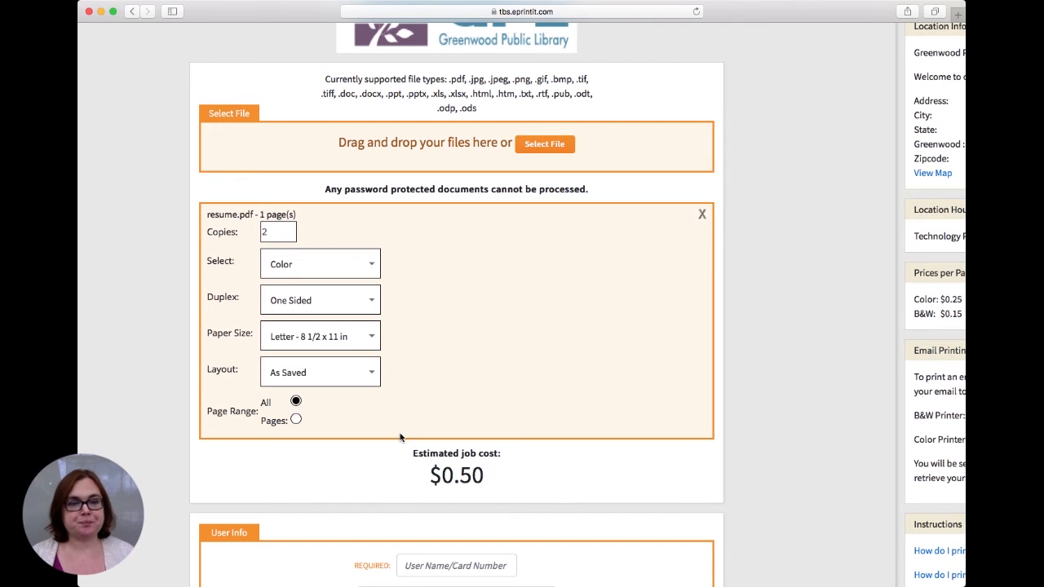
mouse_move(486, 331)
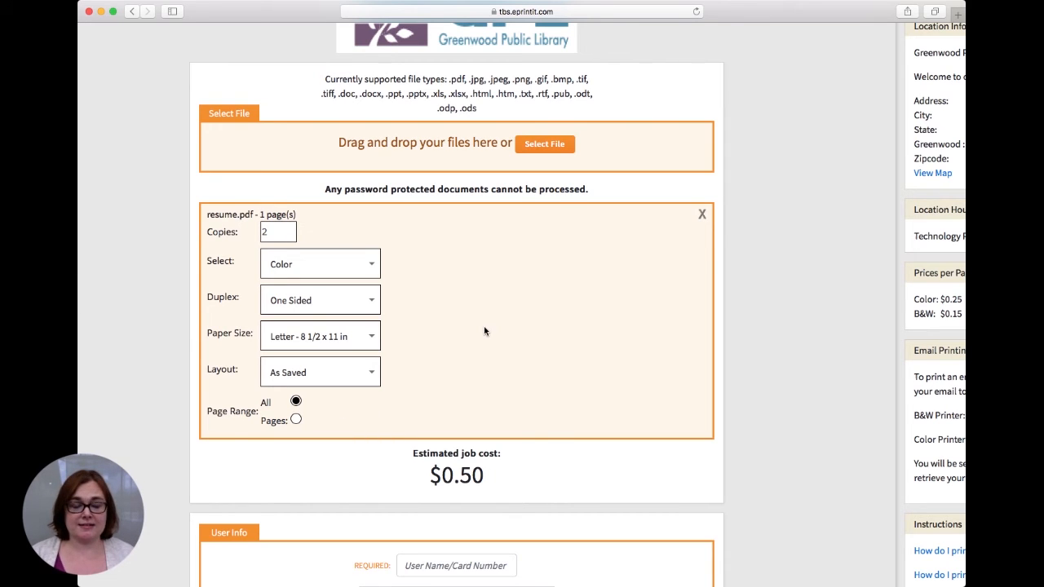
scroll("down", 3)
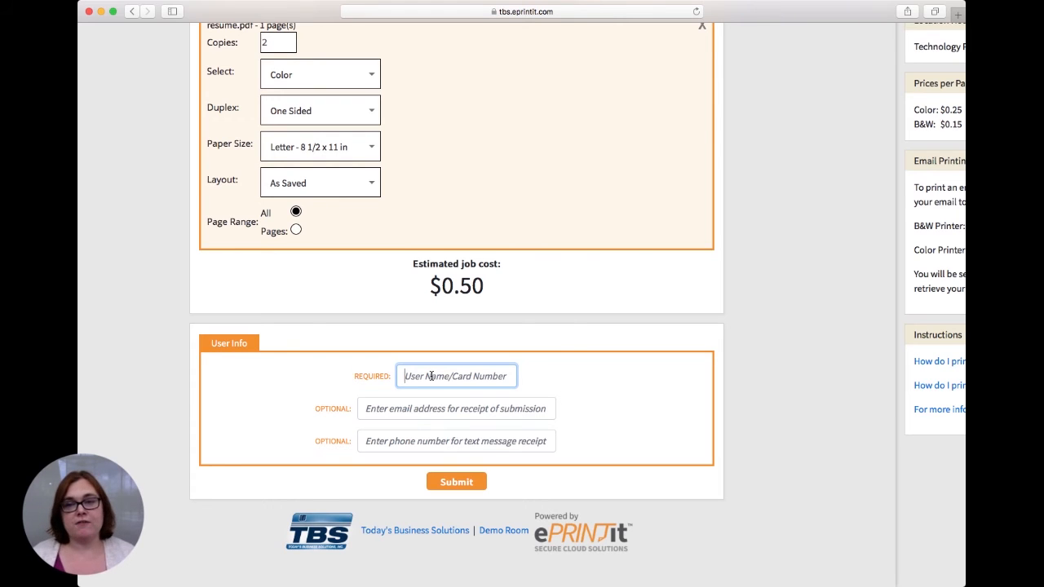
type("Va")
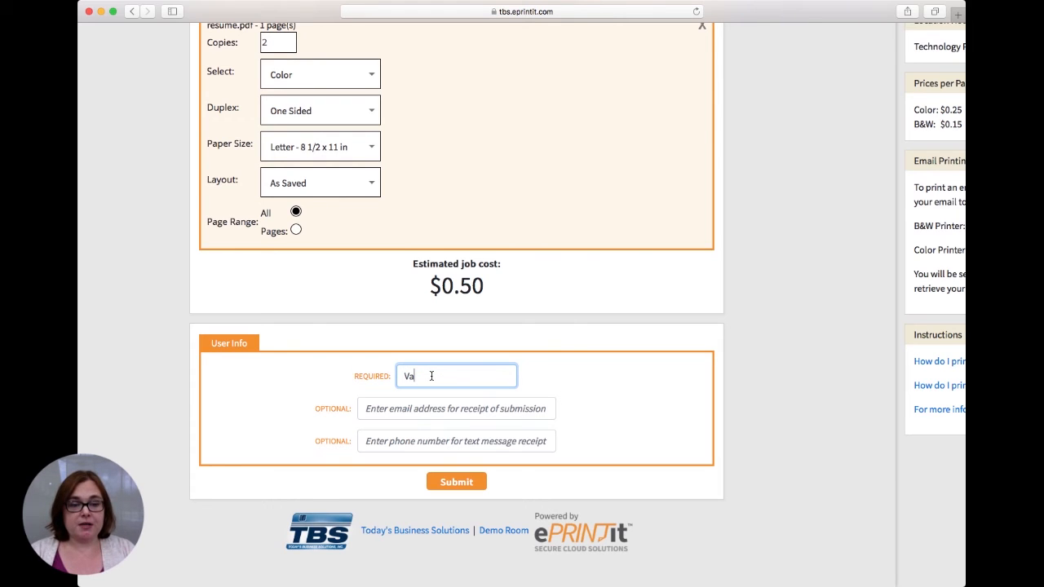
type("lerie")
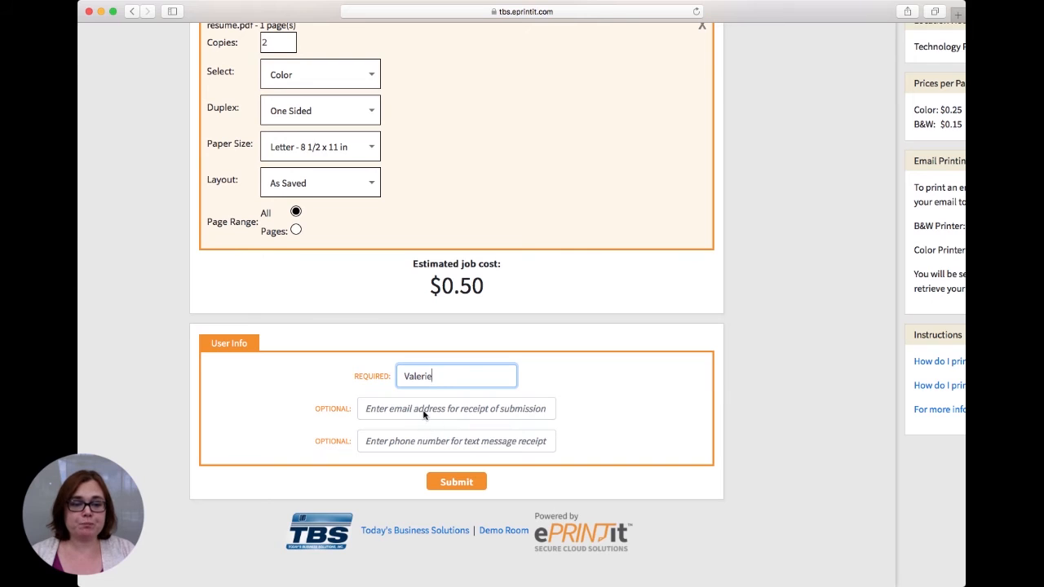
left_click(457, 408)
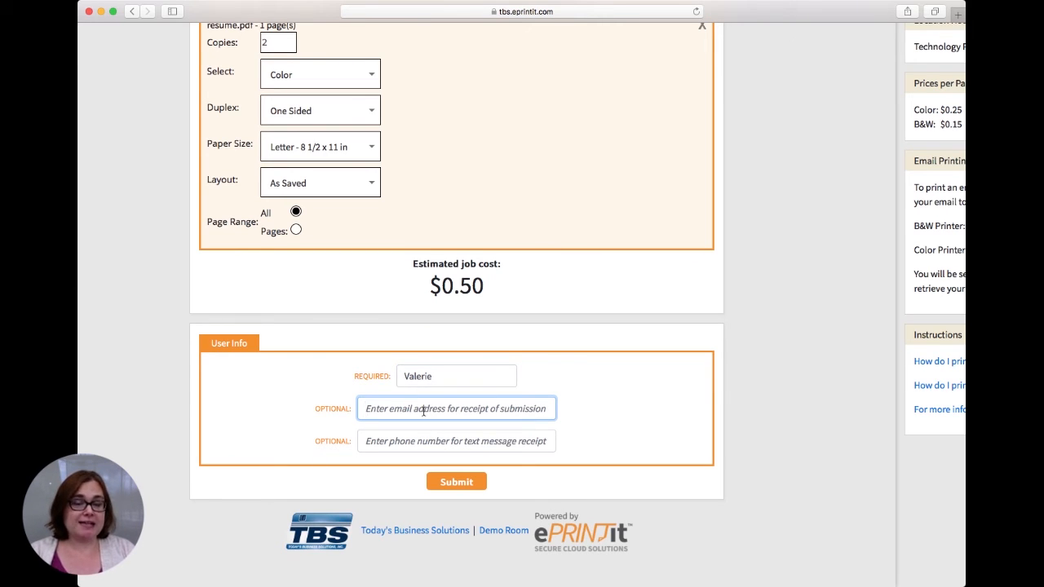
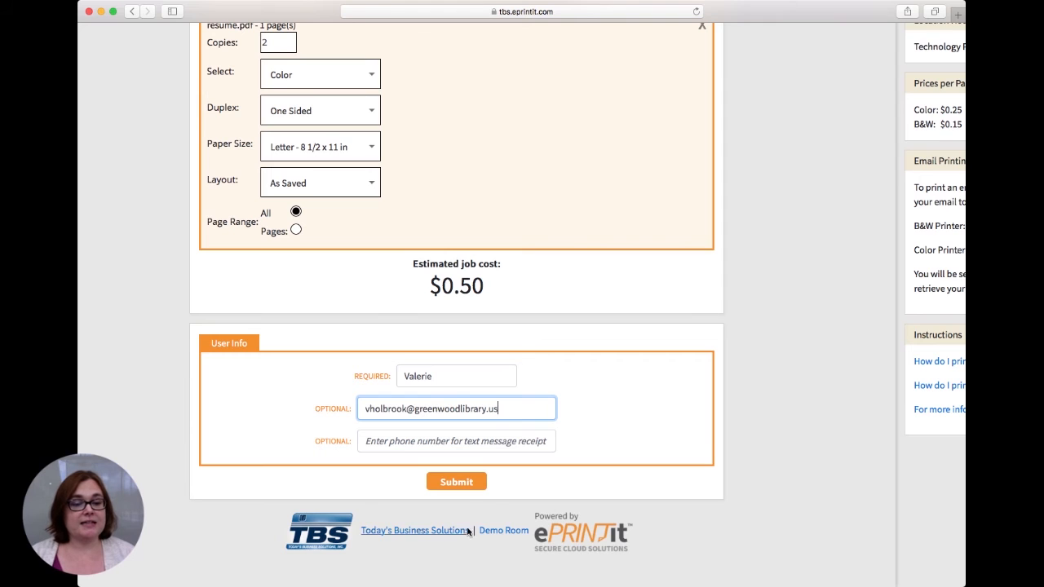
Submit the print job and get the job-submission-successful confirmation
left_click(457, 481)
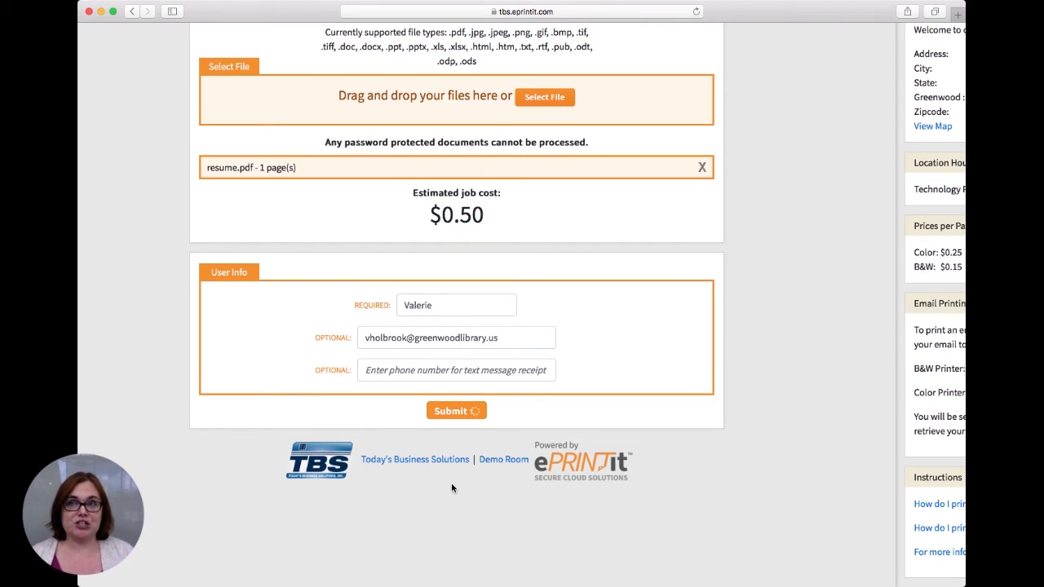
left_click(457, 411)
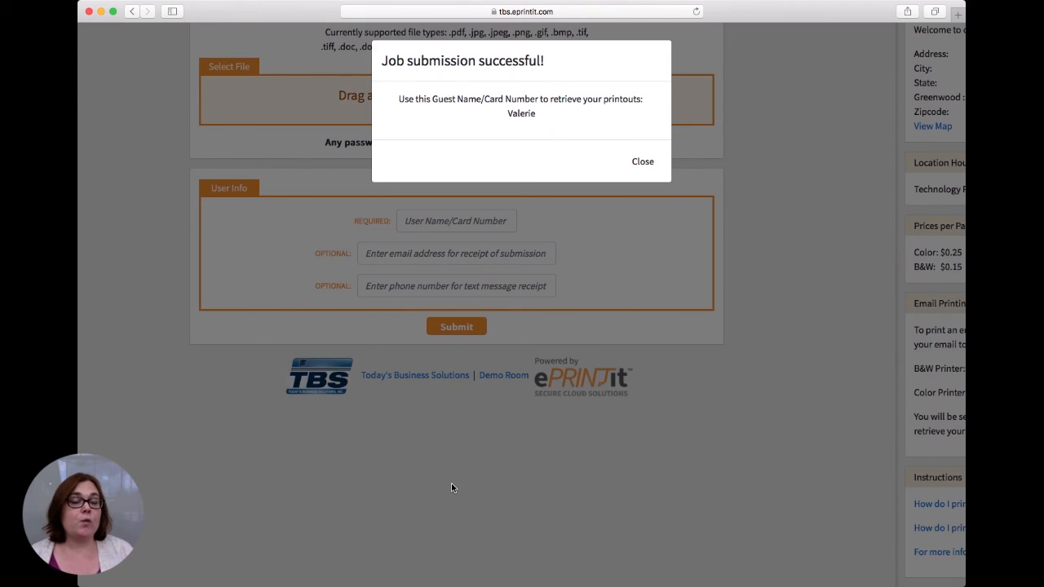